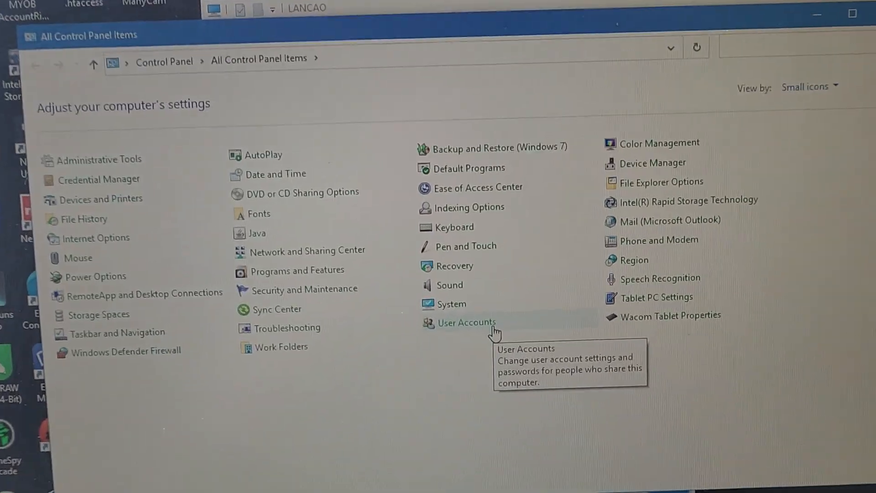
Open Credential Manager from User Accounts and show the Windows Credentials list.
{"action": "left_click", "coordinate": [466, 322]}
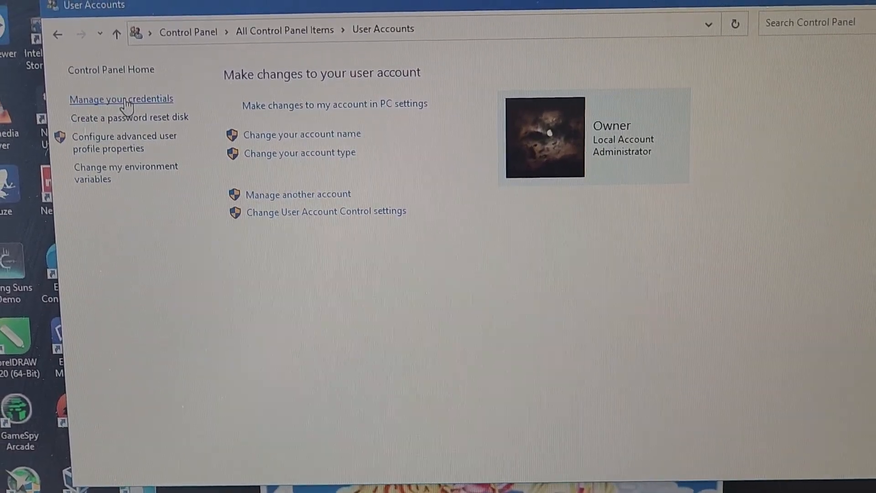
{"action": "left_click", "coordinate": [121, 99]}
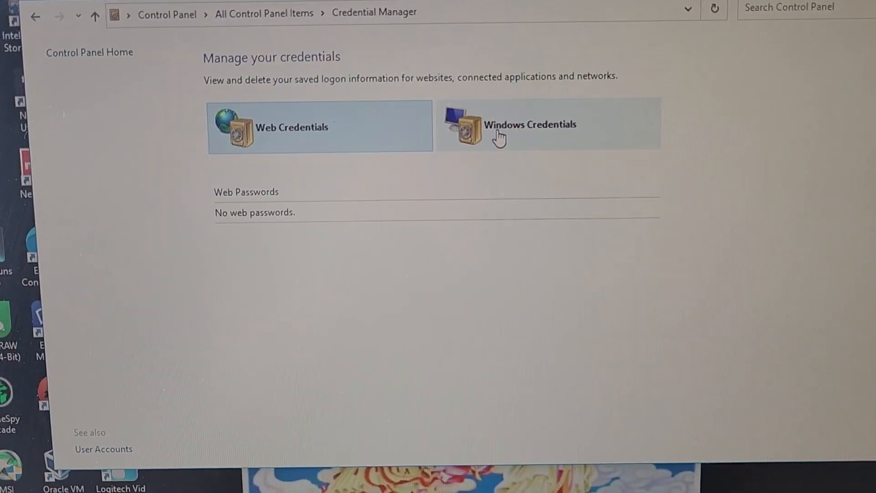
{"action": "left_click", "coordinate": [530, 124]}
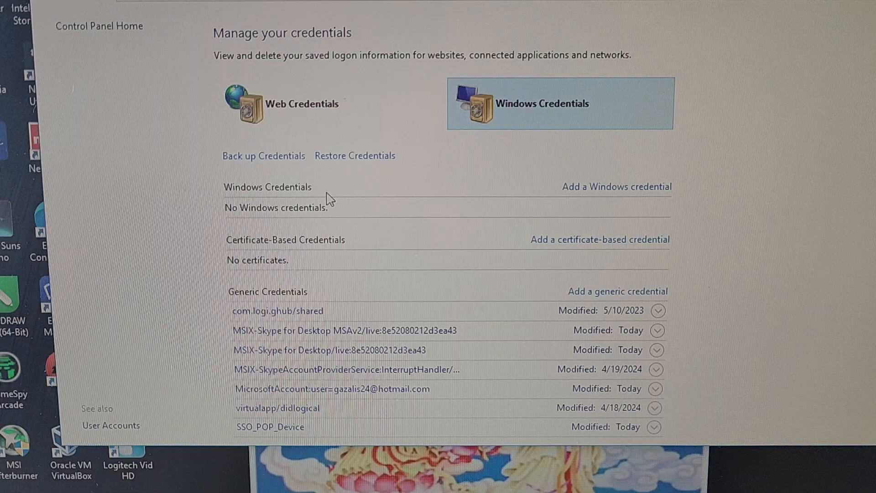